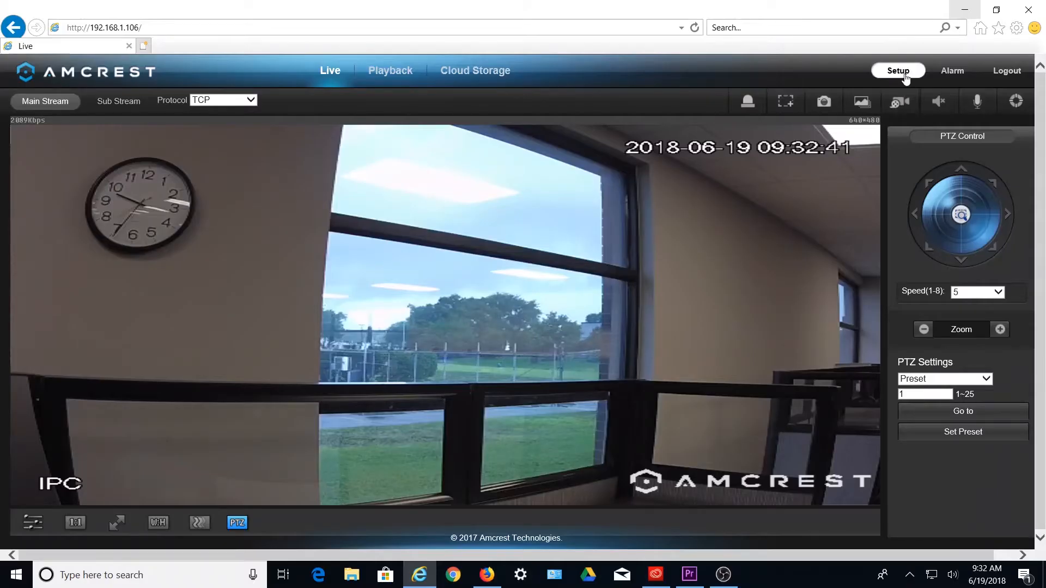
- Open the camera's Setup pages from the live view
click(898, 70)
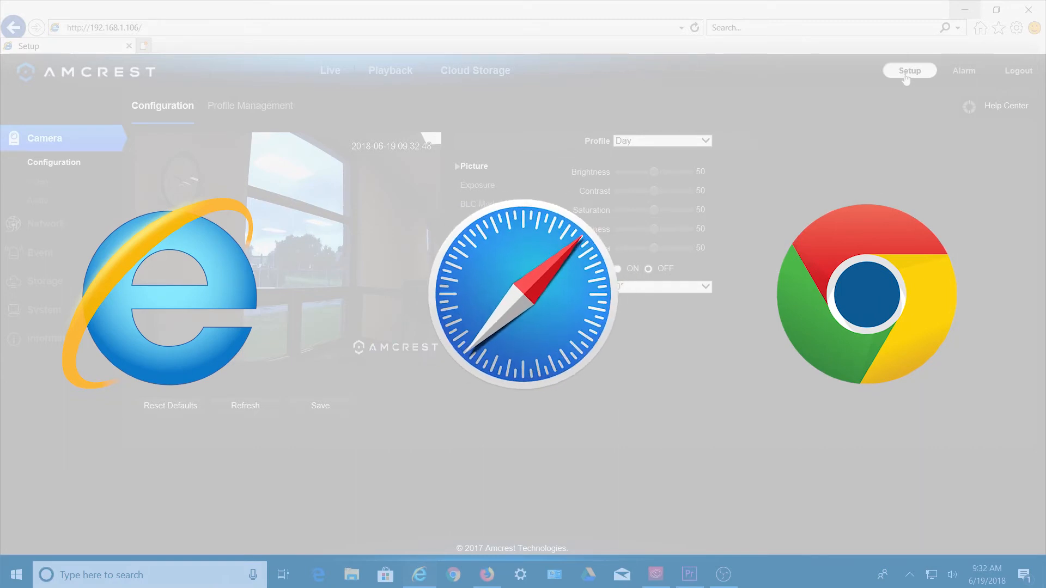
click(1028, 9)
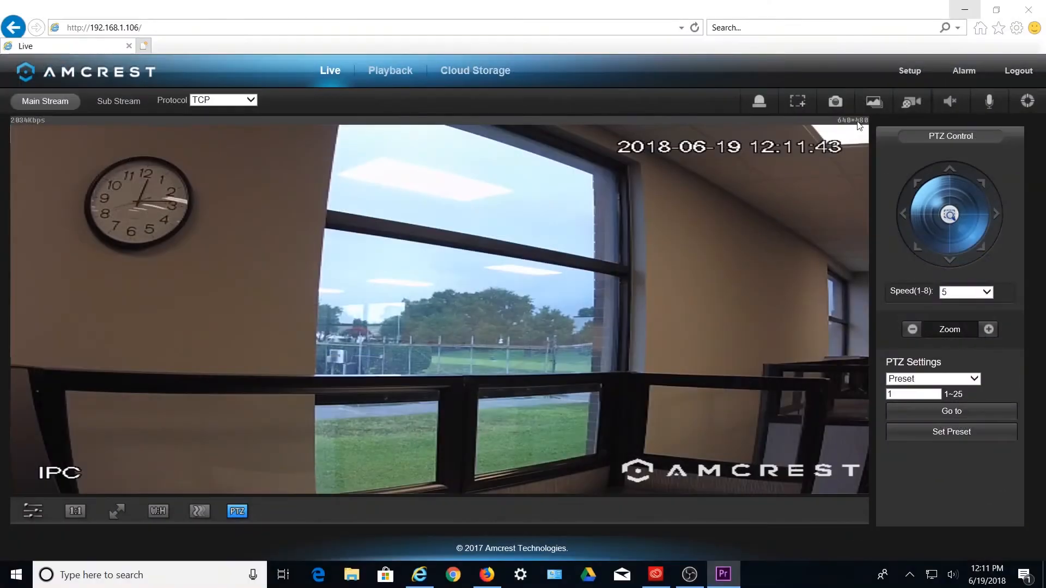
- Uncheck Enable under Network > TCP/IP > P2P on the camera and save
click(908, 71)
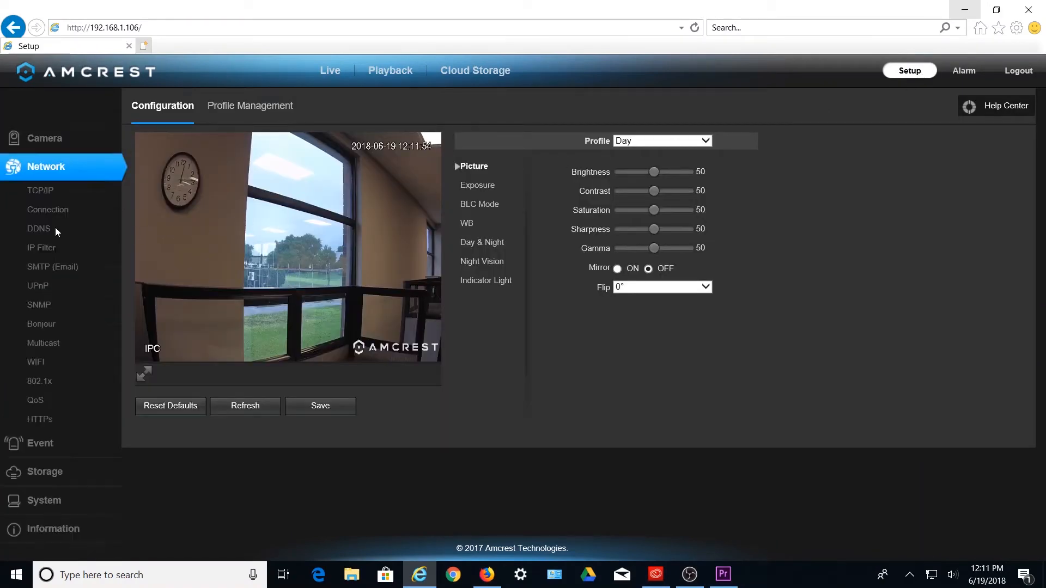
click(39, 190)
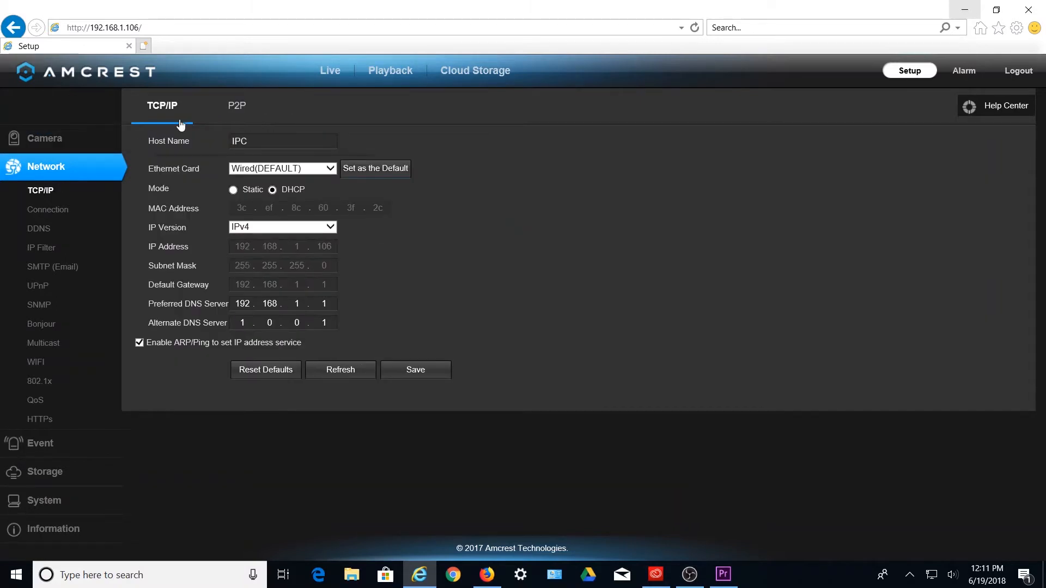
click(236, 105)
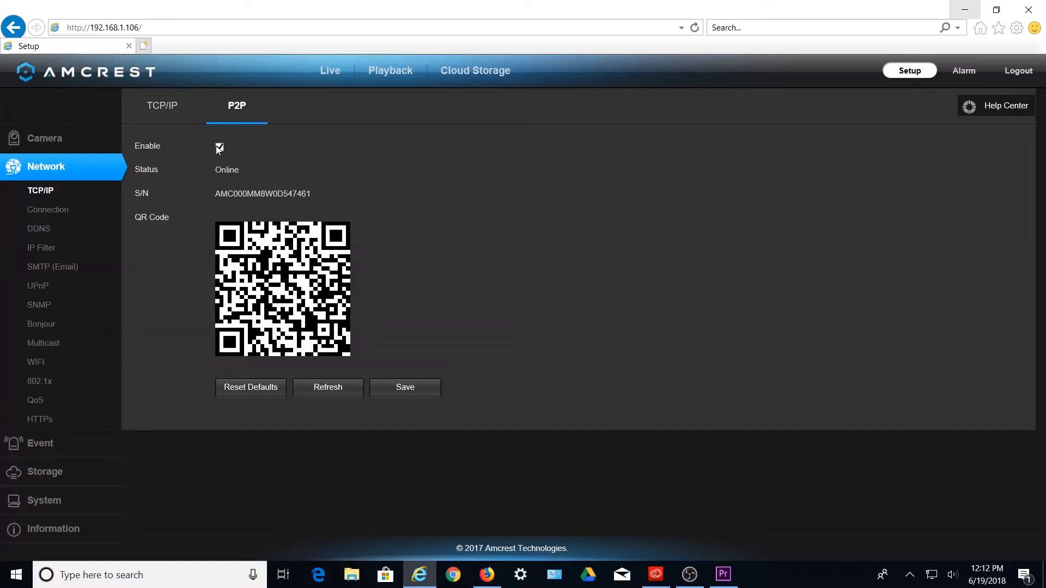
click(219, 147)
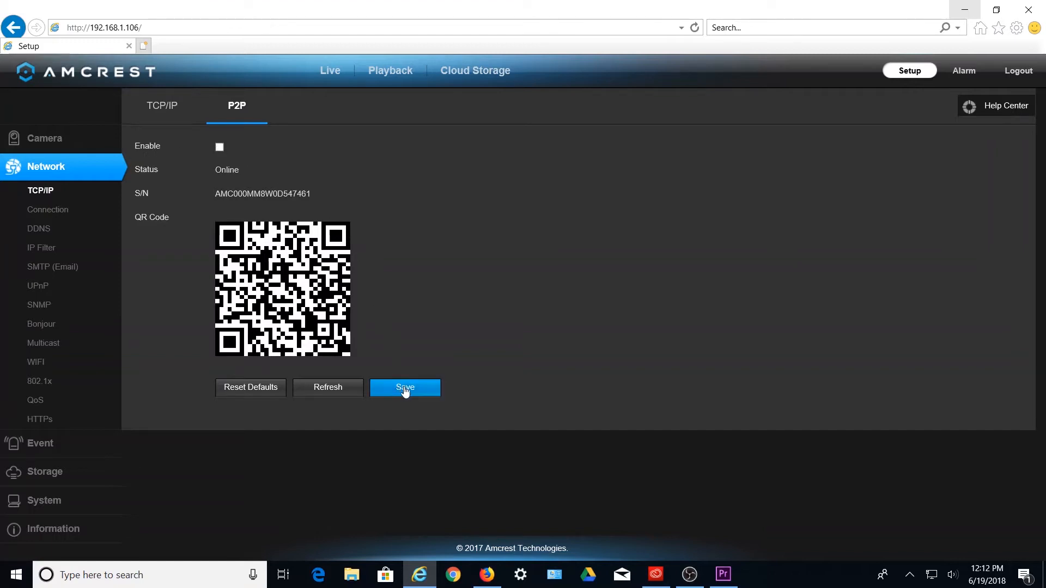
click(405, 387)
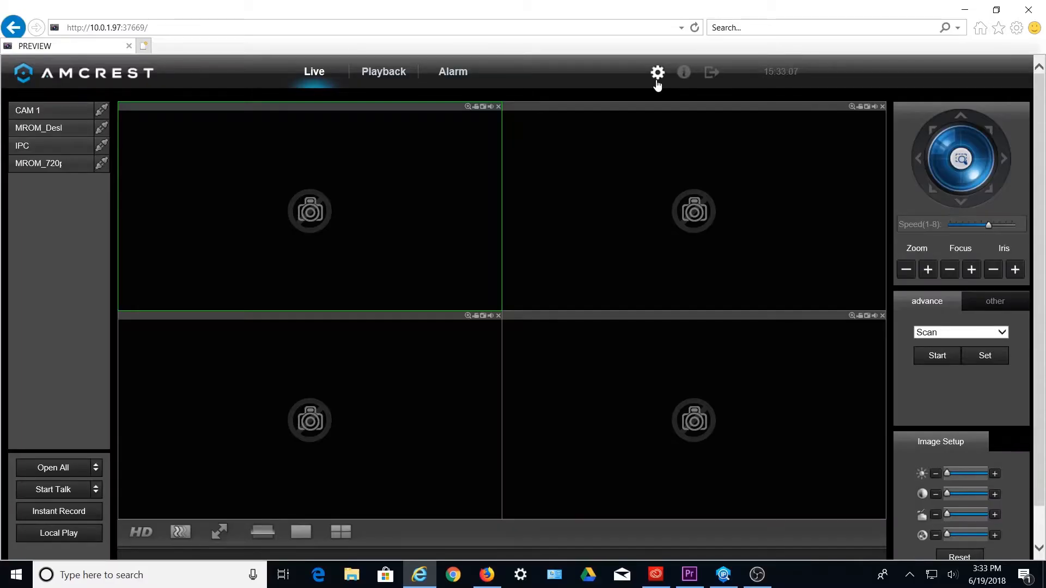
- Open the DVR settings and click the P2P Enable checkbox
click(657, 72)
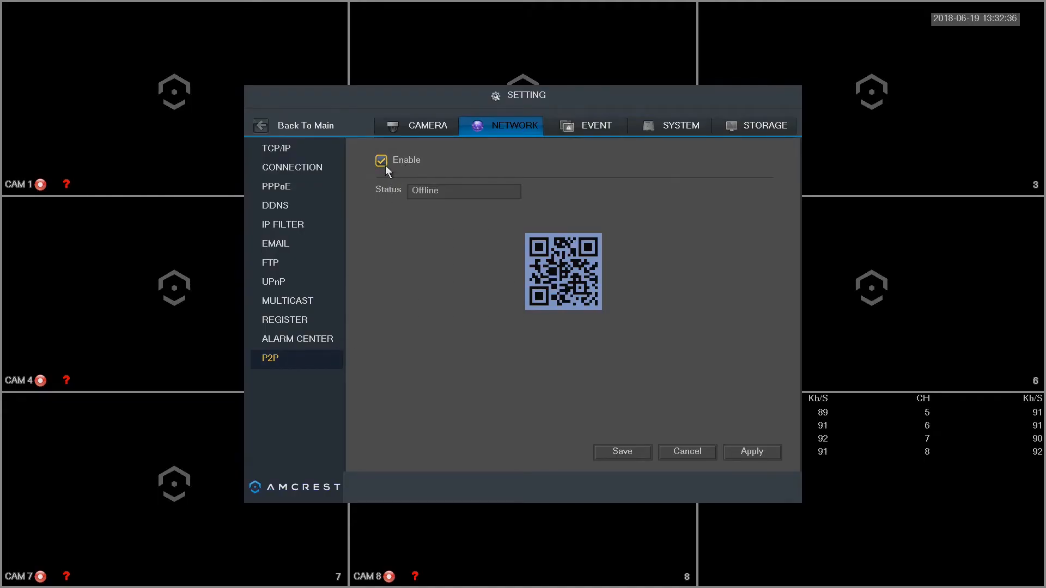
click(380, 160)
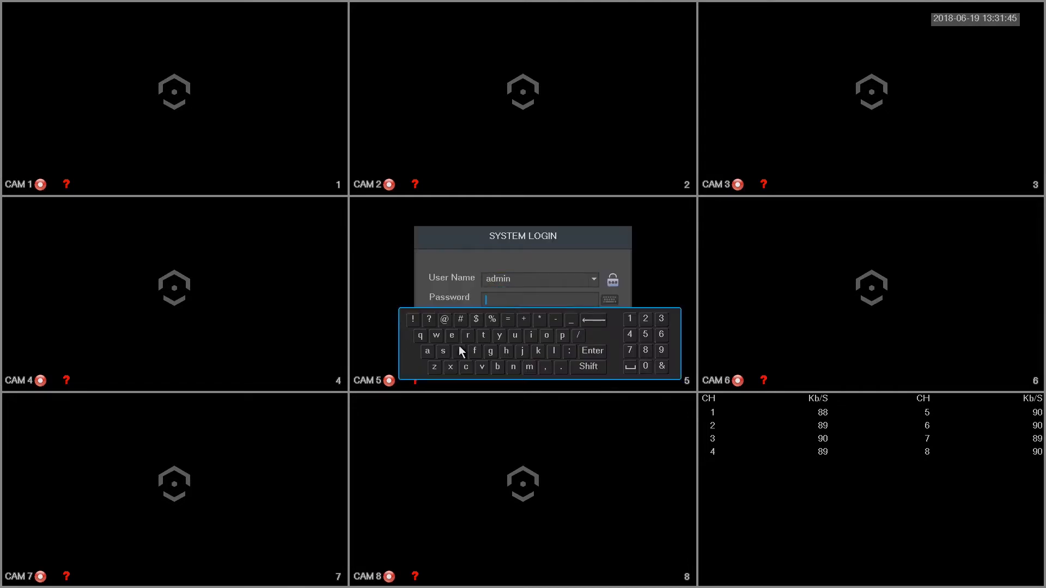
- Enter the admin password on the on-screen keyboard to reach the Main Menu
click(427, 351)
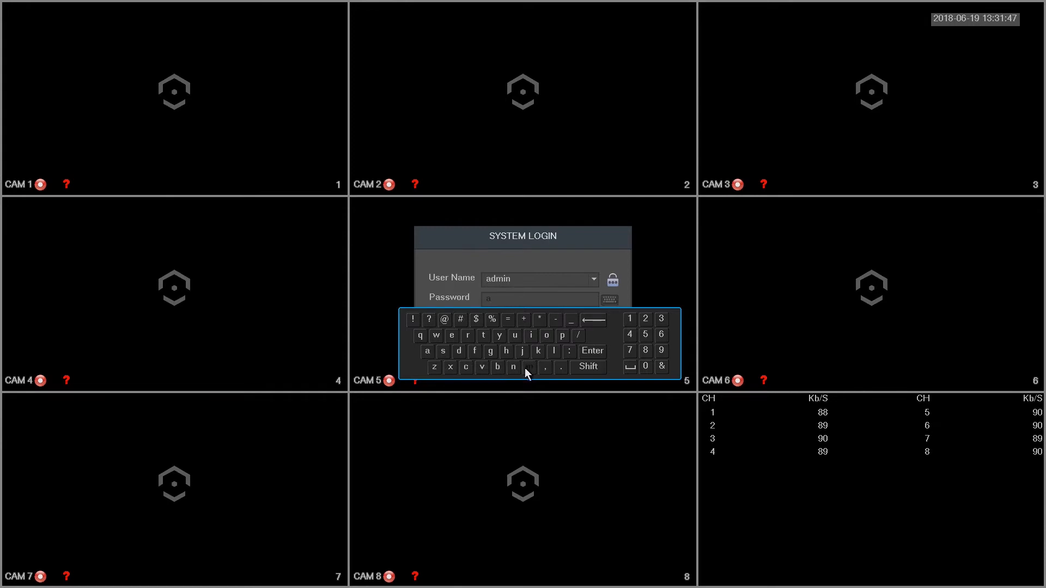
click(528, 368)
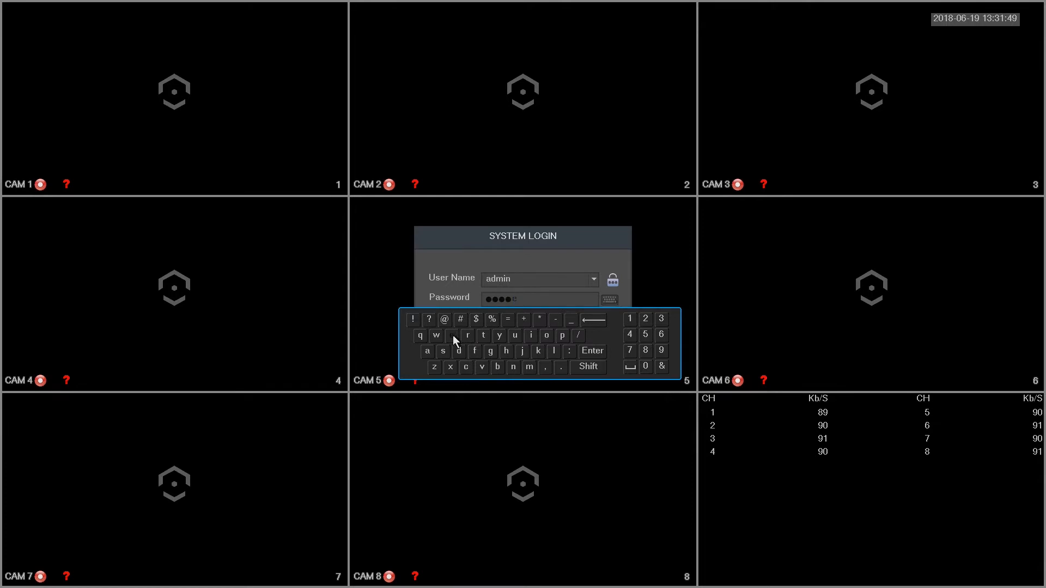
click(591, 350)
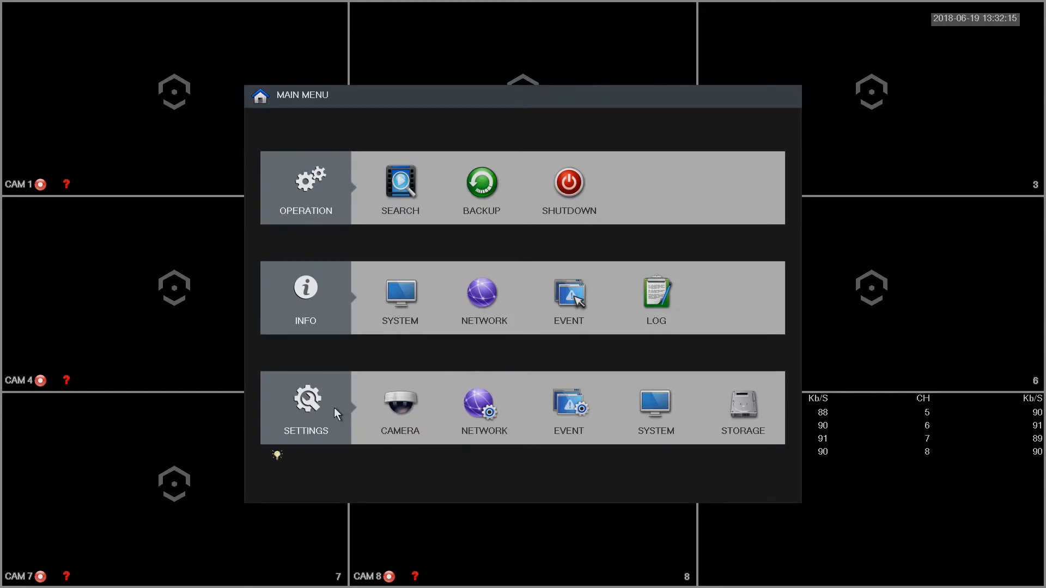
mouse_move(327, 437)
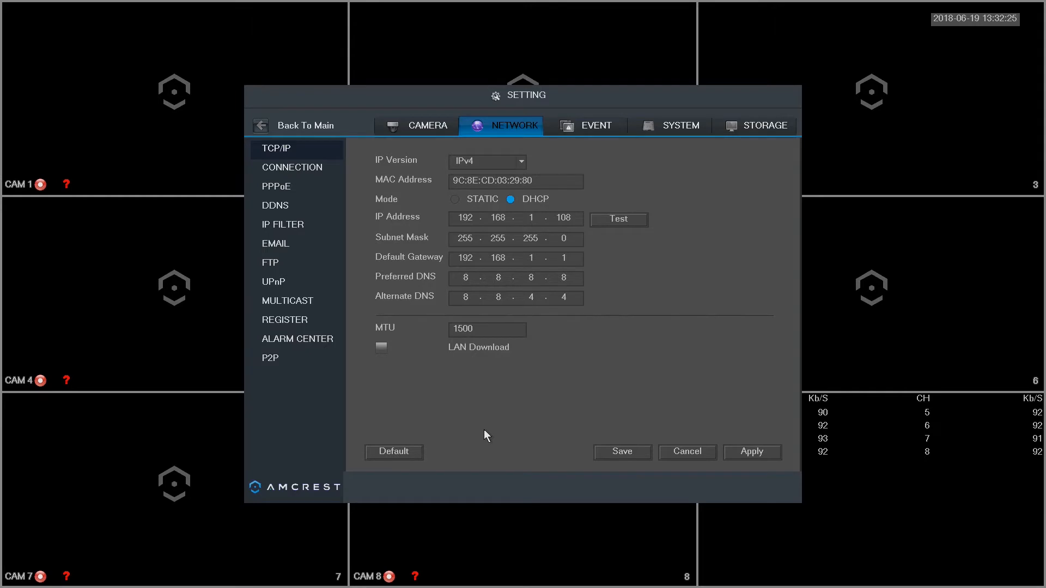
mouse_move(287, 375)
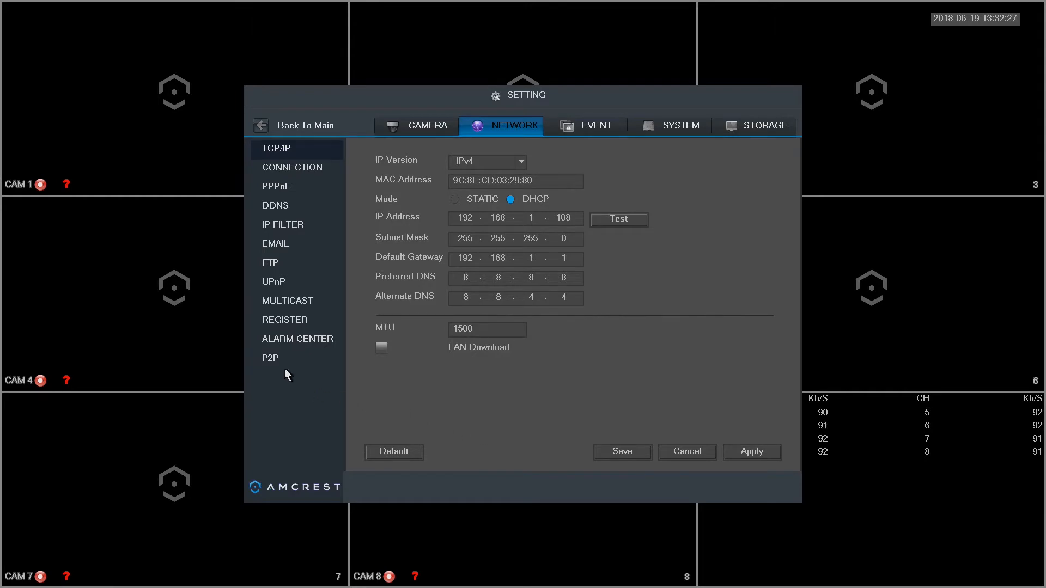
- Select P2P under Settings > Network, uncheck Enable, and save
click(269, 358)
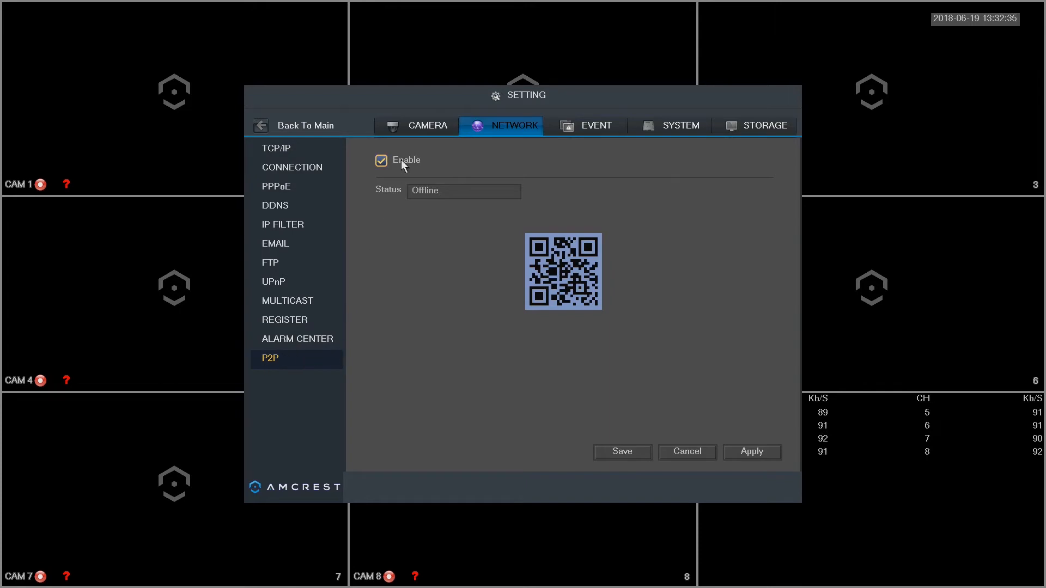
click(381, 160)
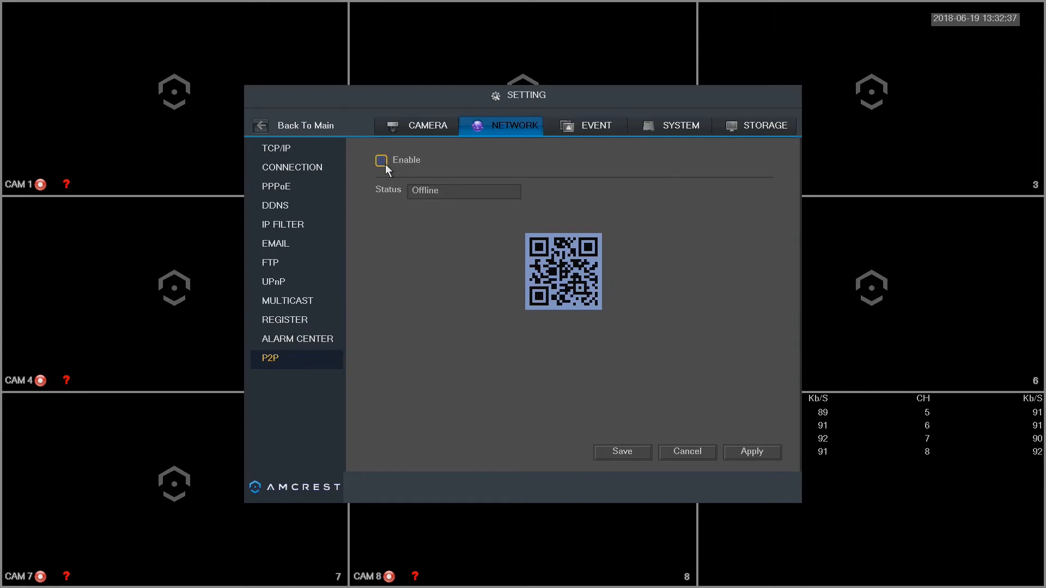
click(381, 161)
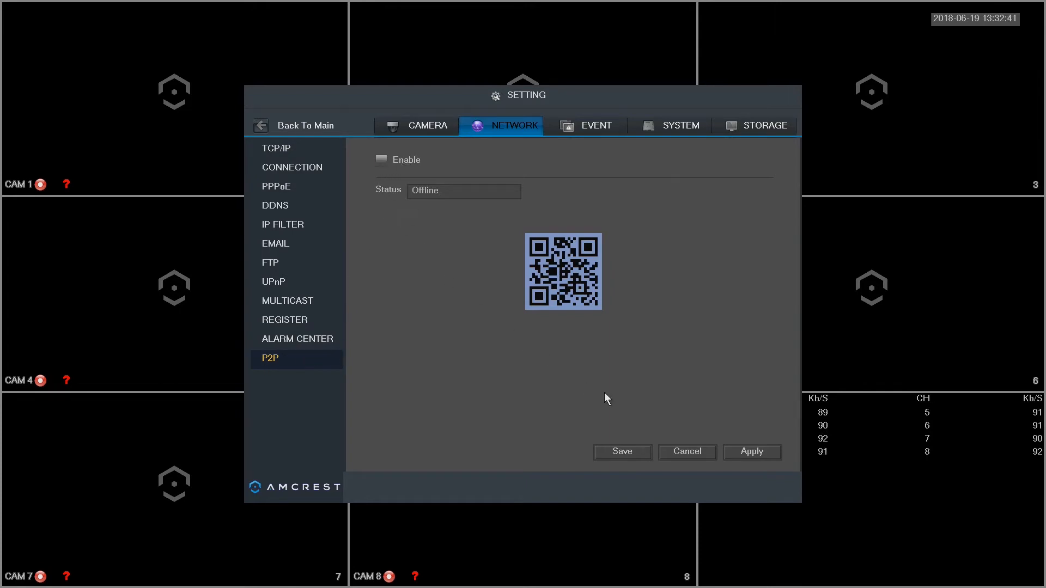
mouse_move(621, 452)
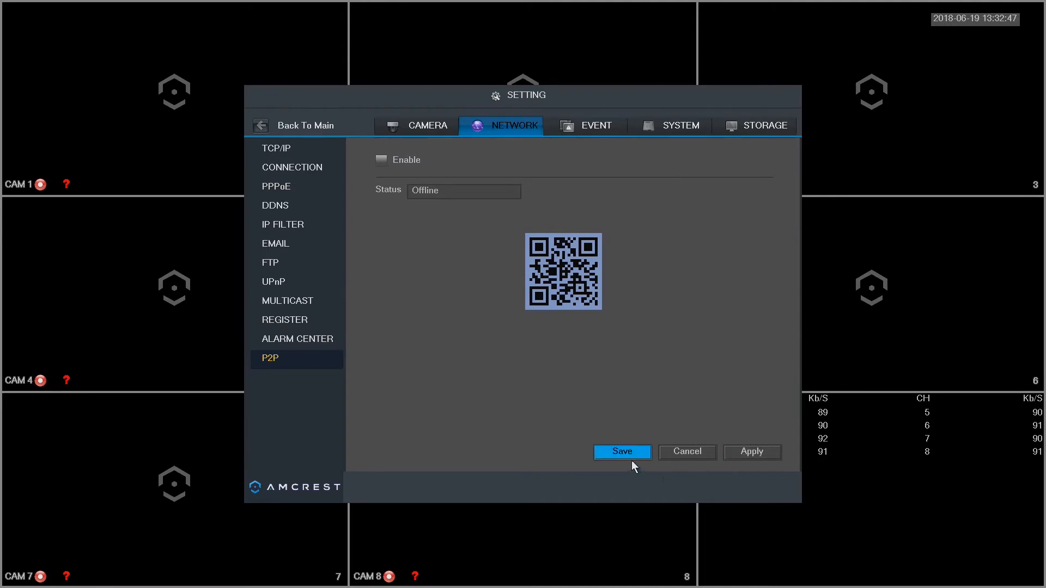
click(621, 452)
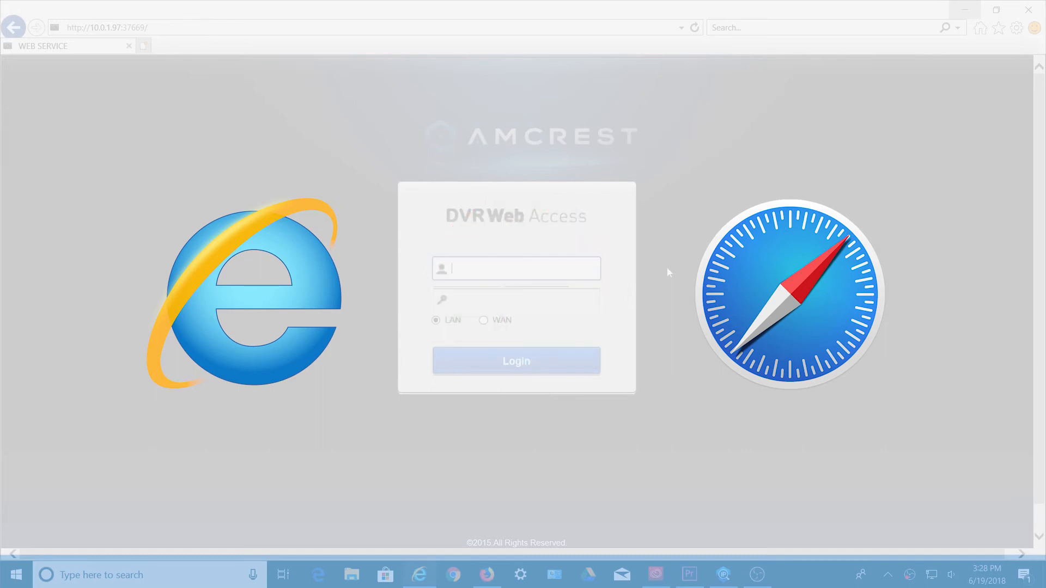
- Log in to DVR Web Access as admin over LAN
text(admin)
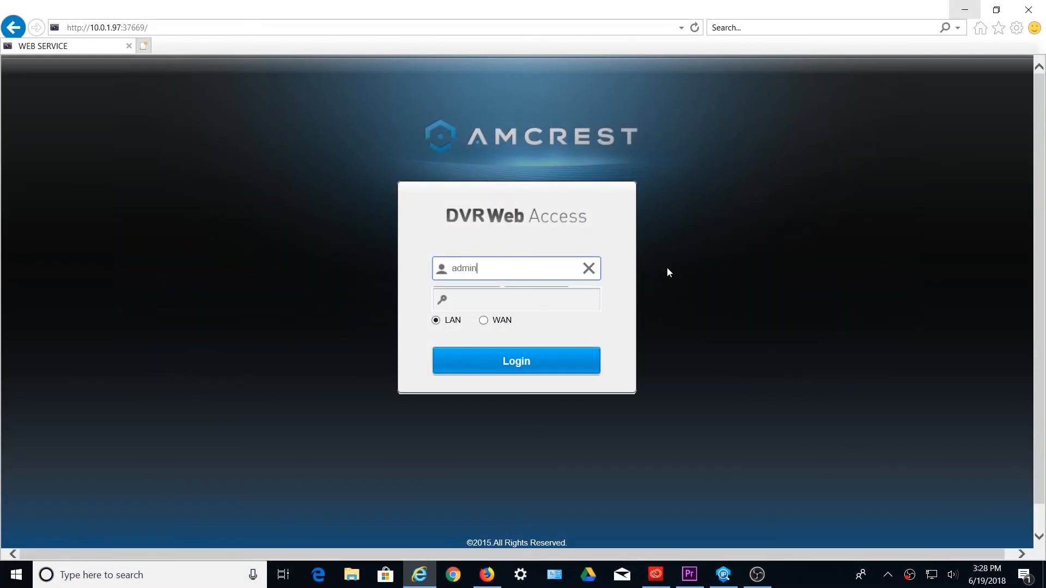
click(516, 299)
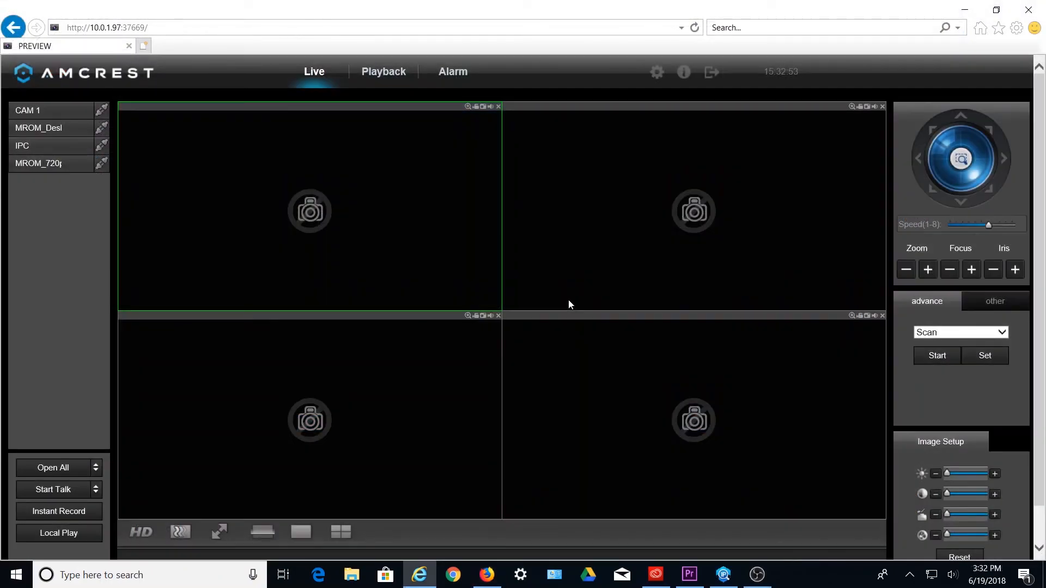
mouse_move(651, 110)
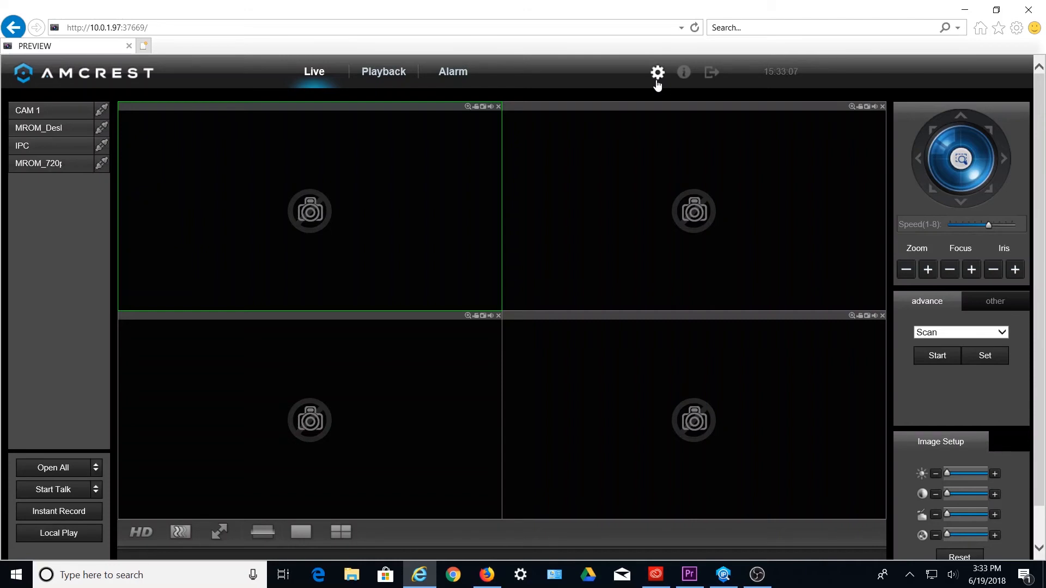
- Uncheck Enable under Network > TCP/IP > P2P in DVR Web Access and save
click(656, 72)
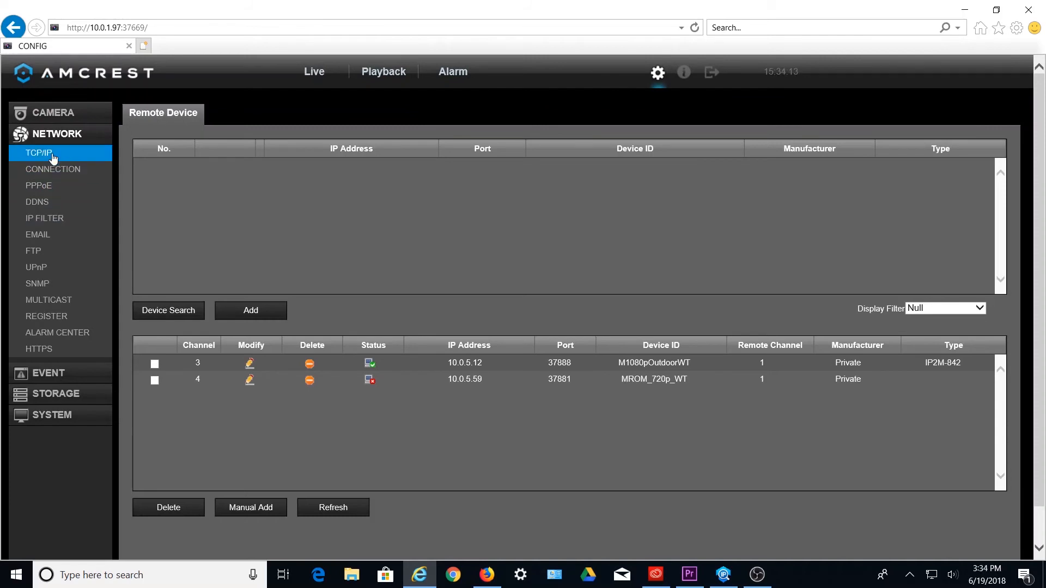
click(39, 152)
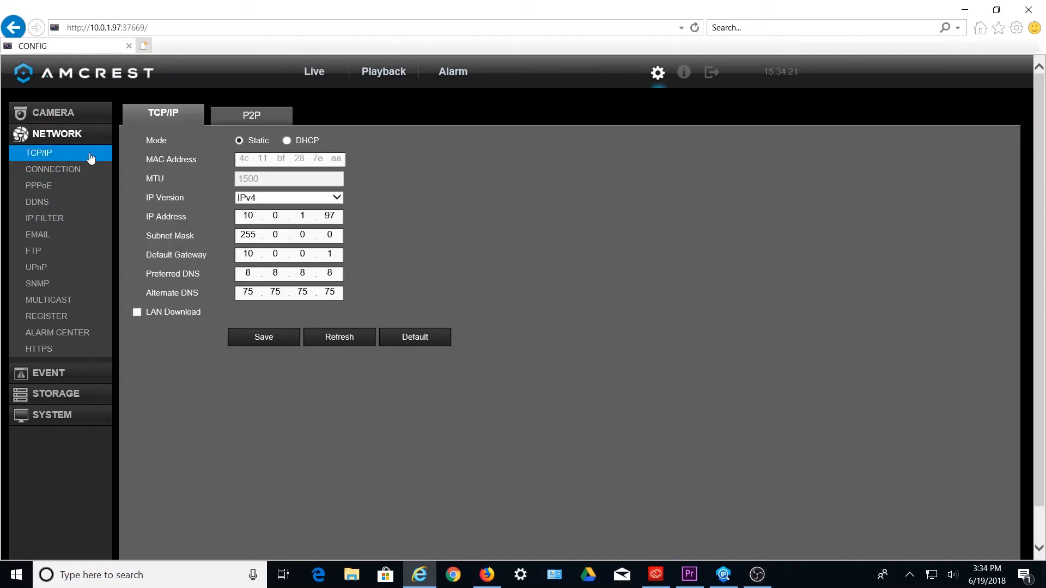
click(251, 115)
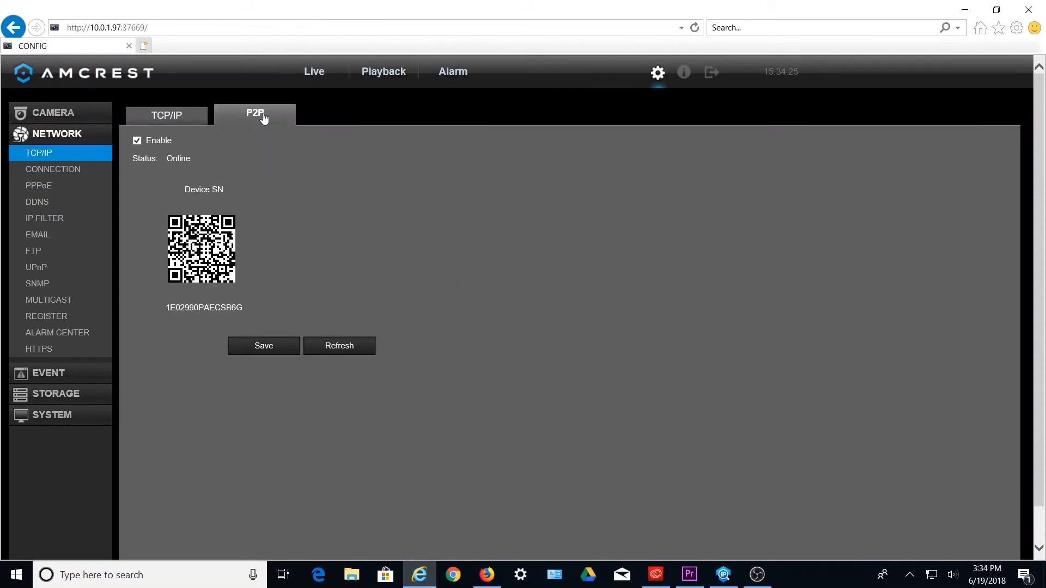
mouse_move(198, 149)
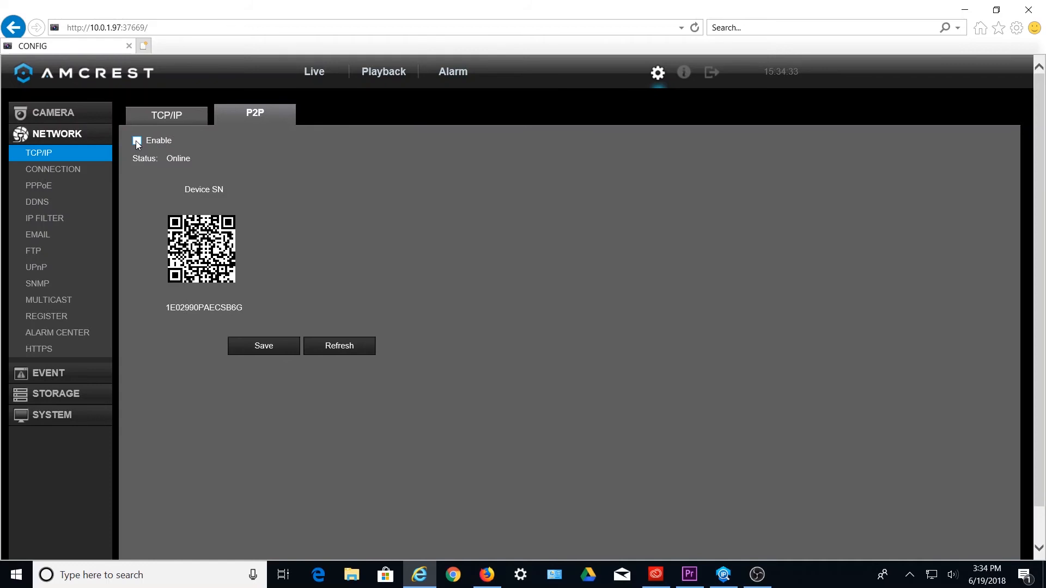
click(137, 140)
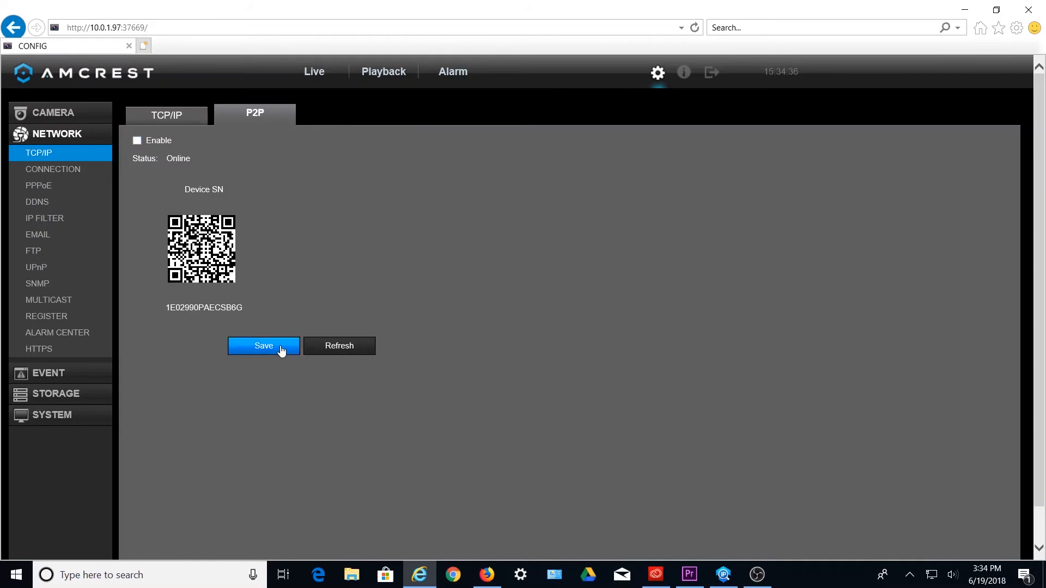
click(263, 345)
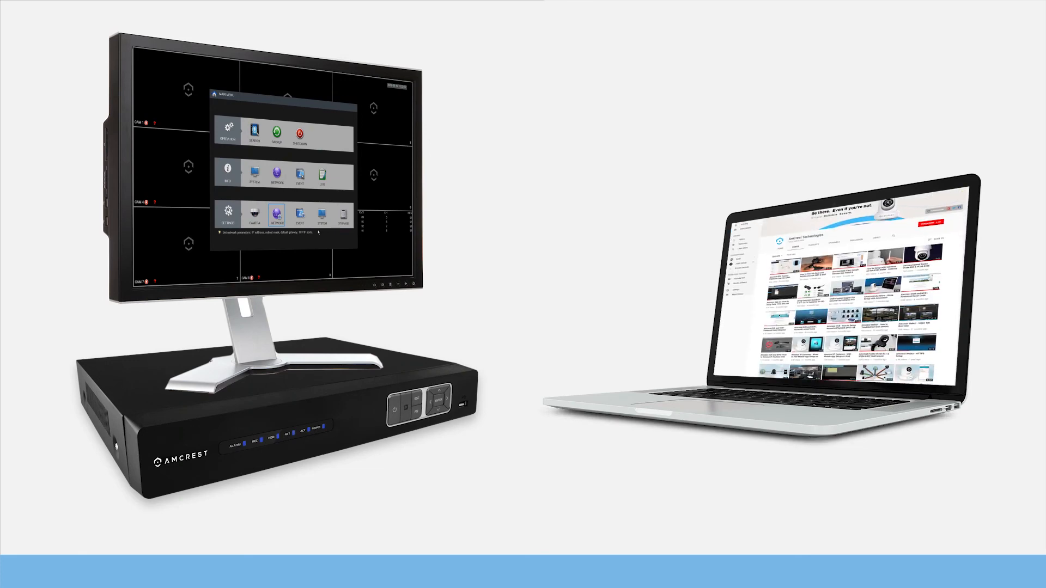
scroll(down, 3)
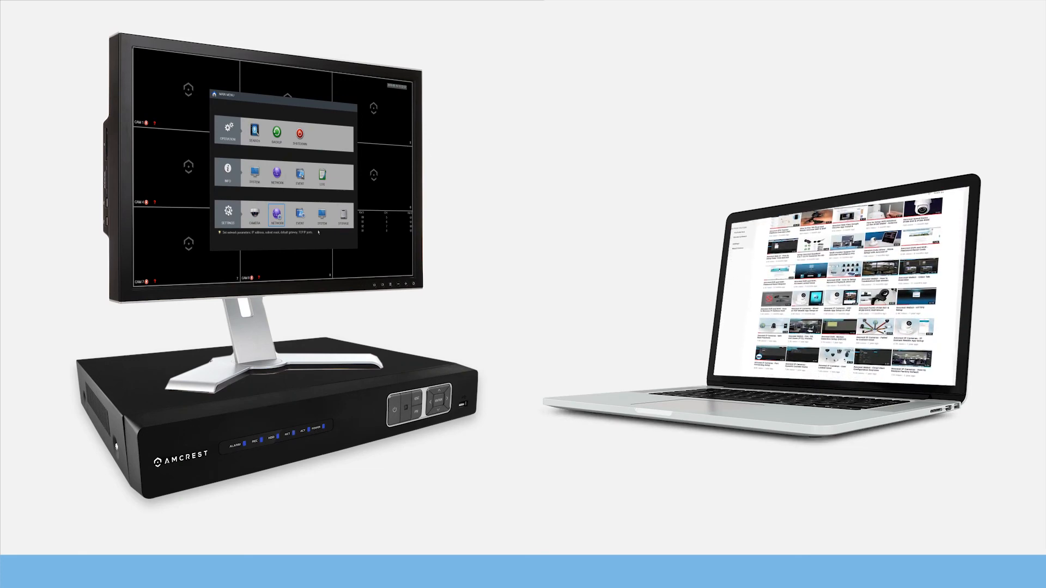